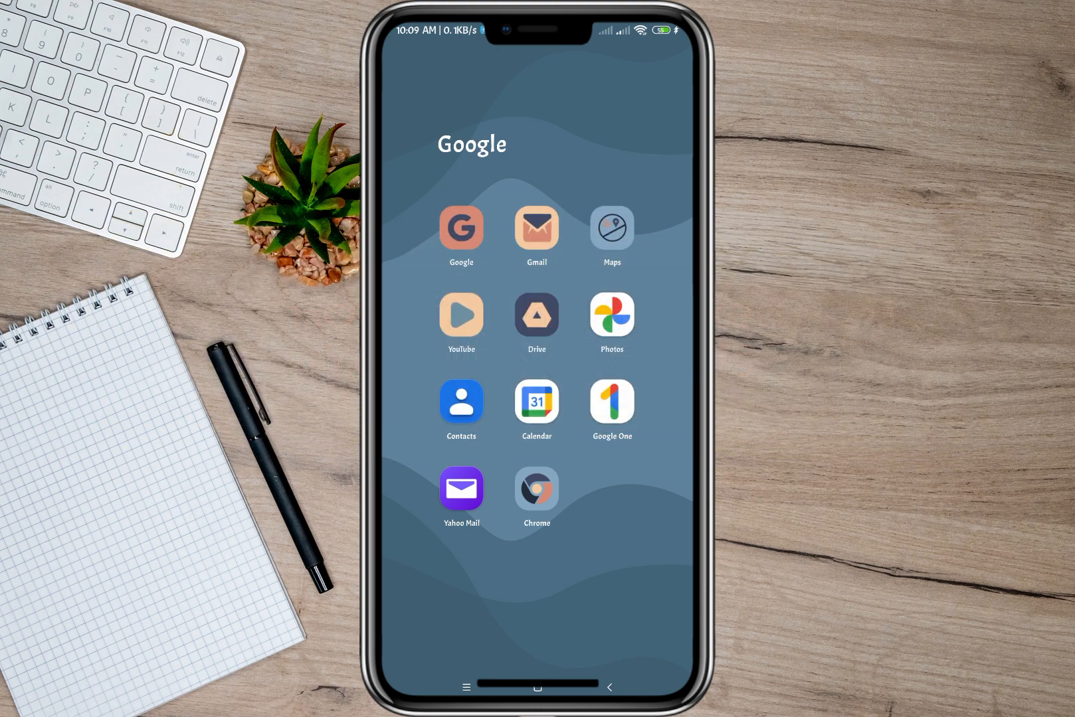
Launch YouTube from the Google folder on the home screen
click(460, 318)
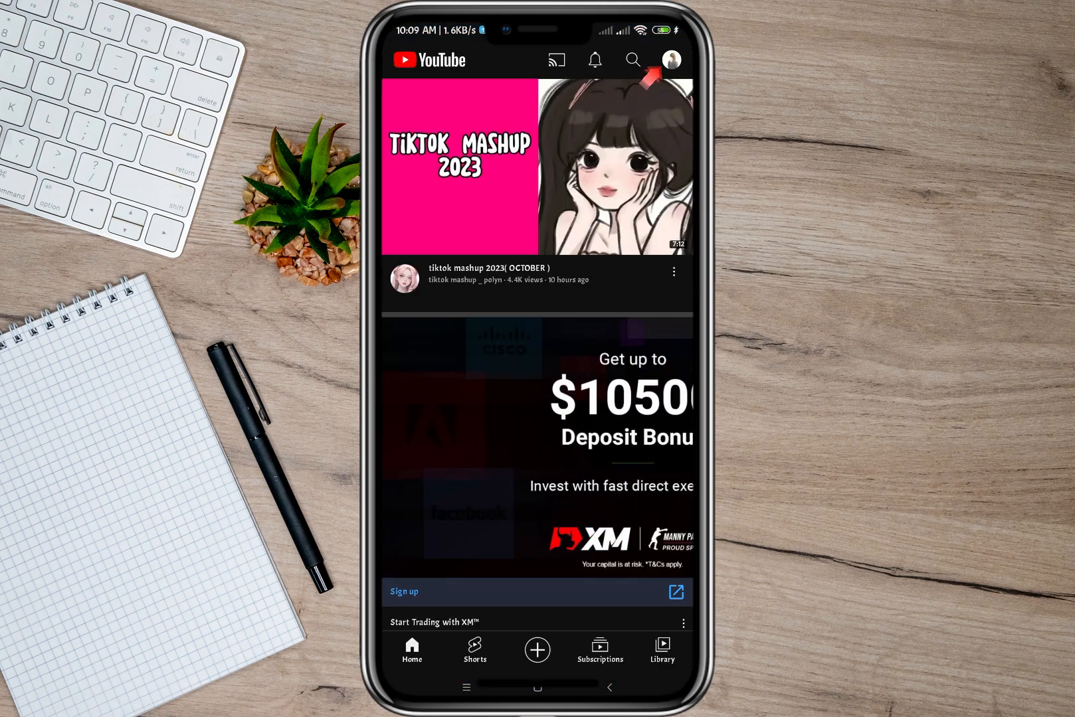
Go through profile, Settings and Privacy to Blocked contacts, showing no blocked users
click(670, 59)
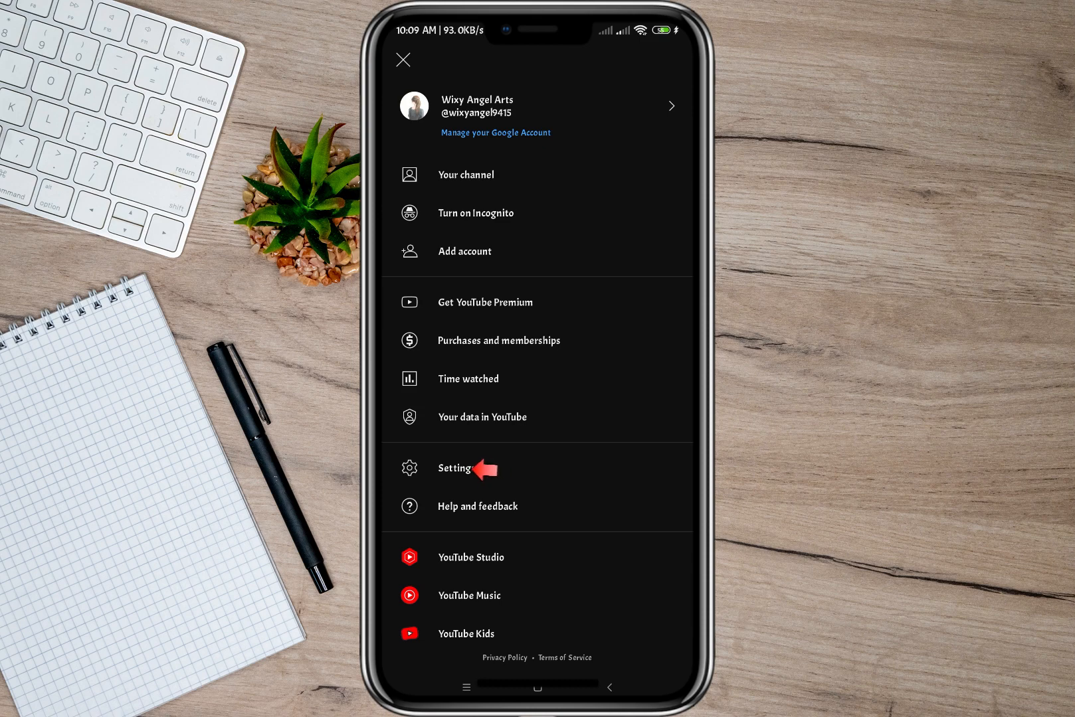
click(454, 469)
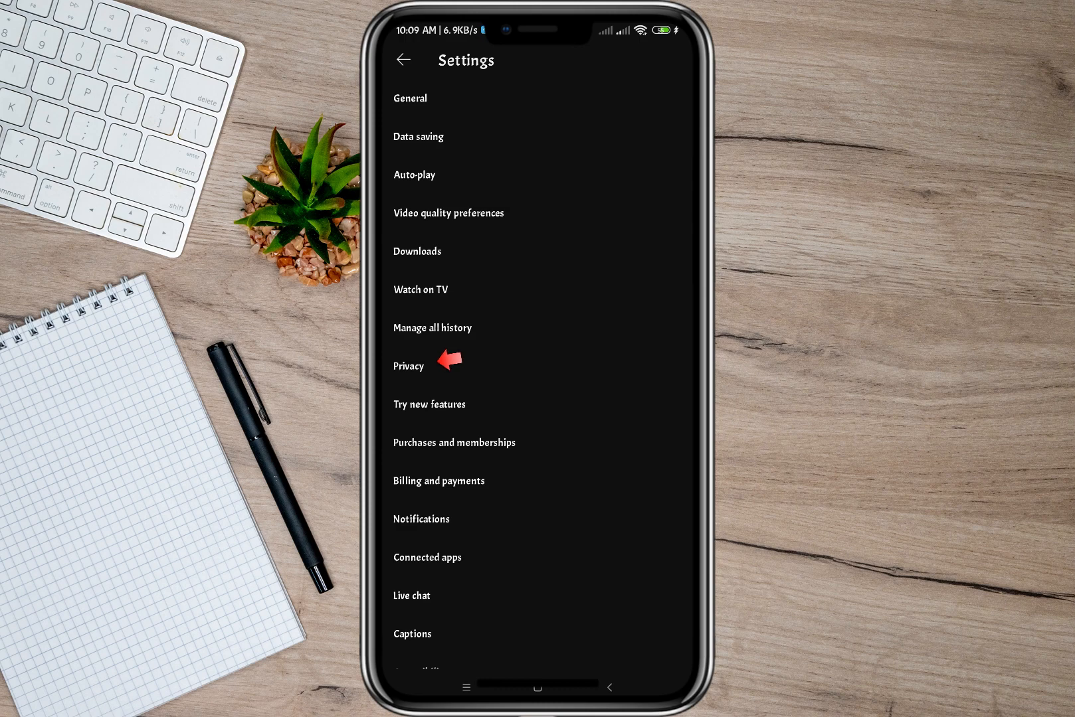
click(408, 366)
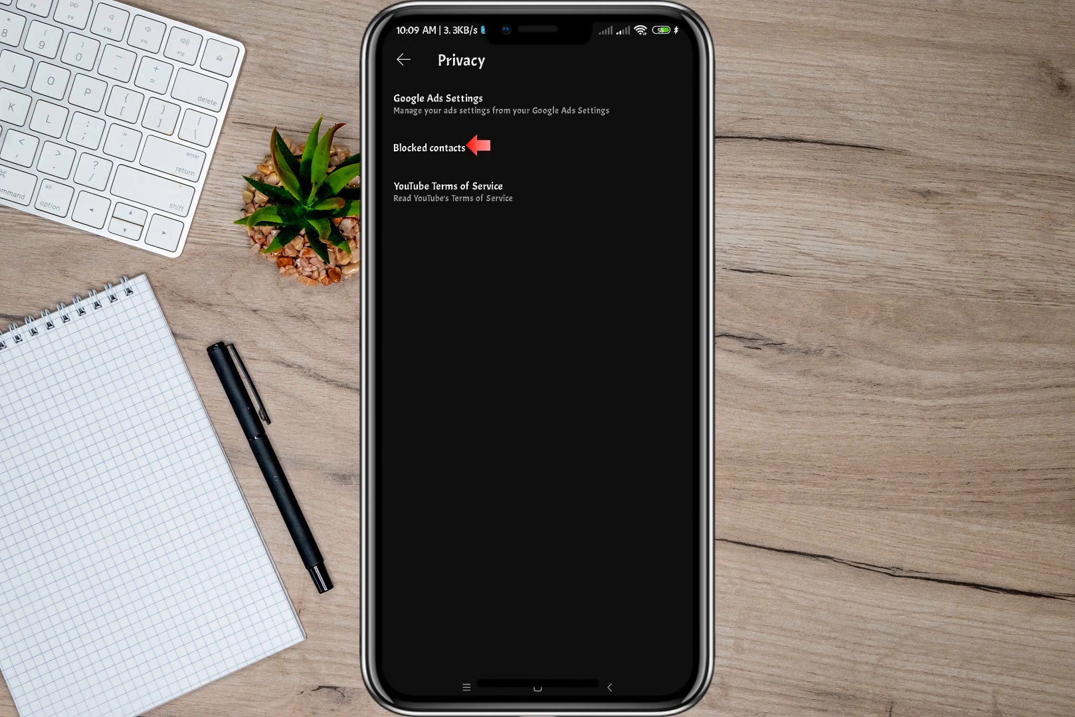
click(428, 147)
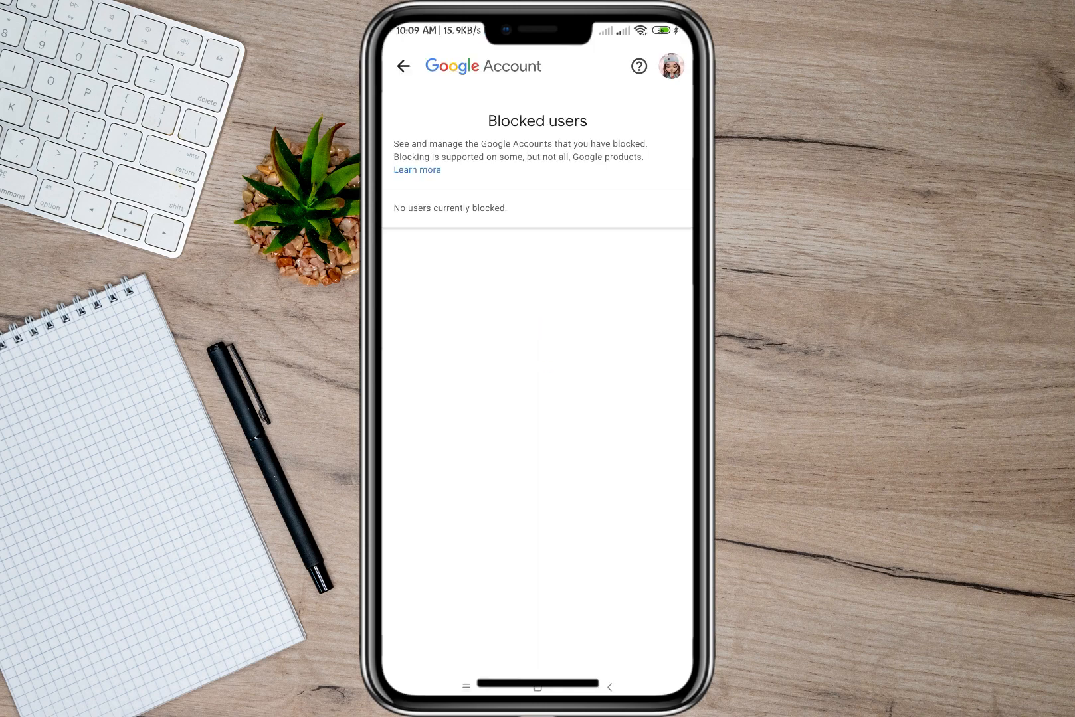